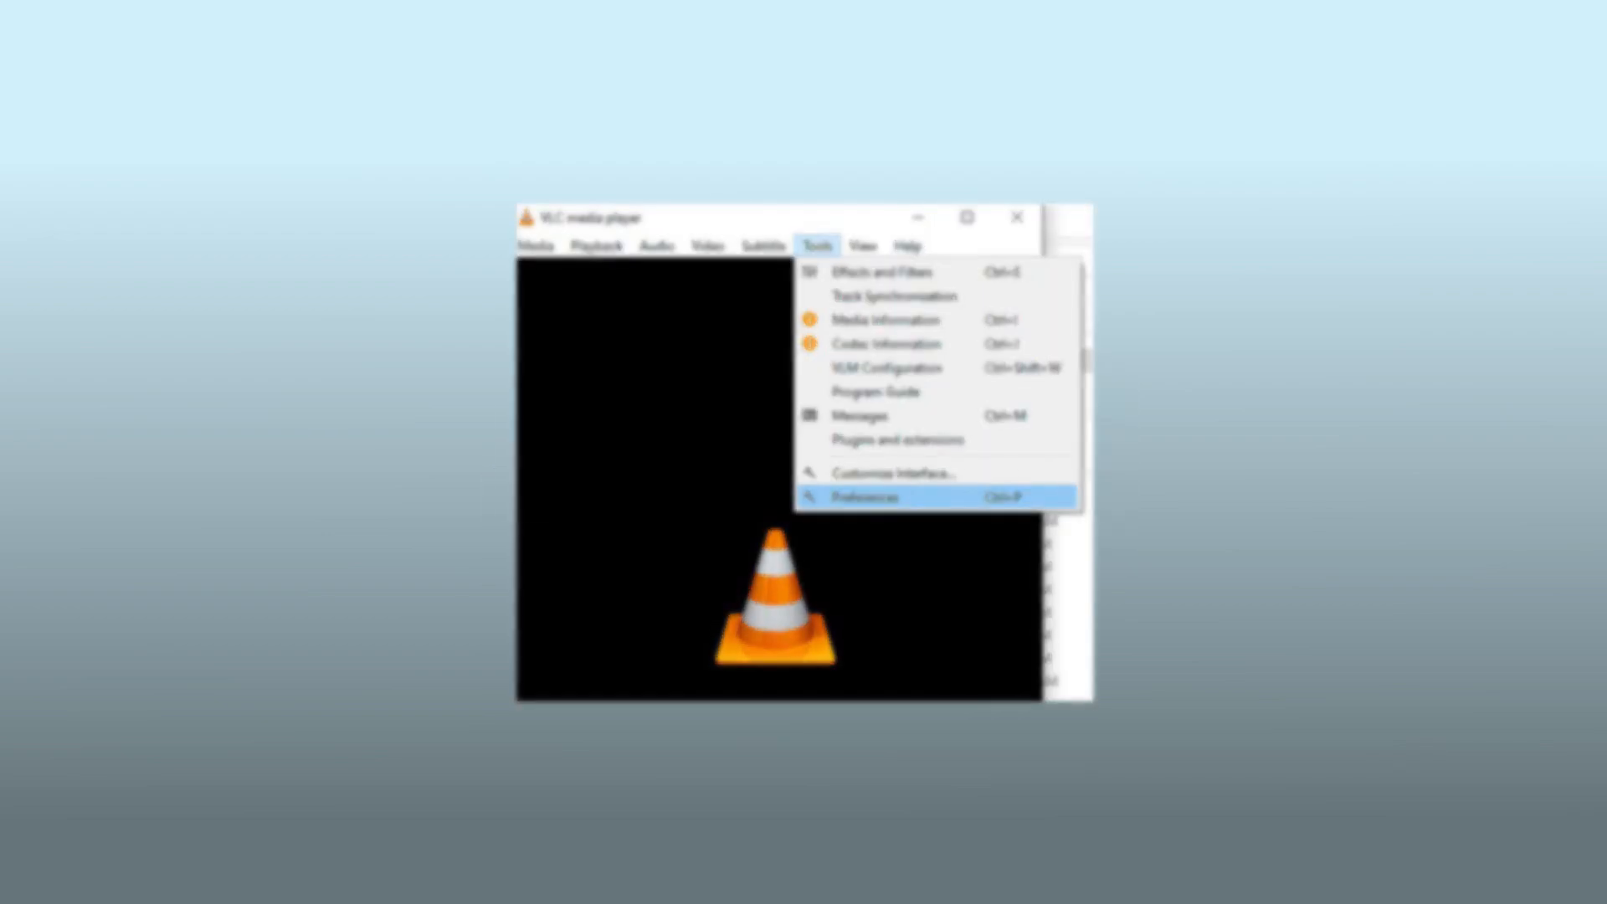
Step: Launch the Convert / Save file chooser from VLC's Media menu
click(864, 497)
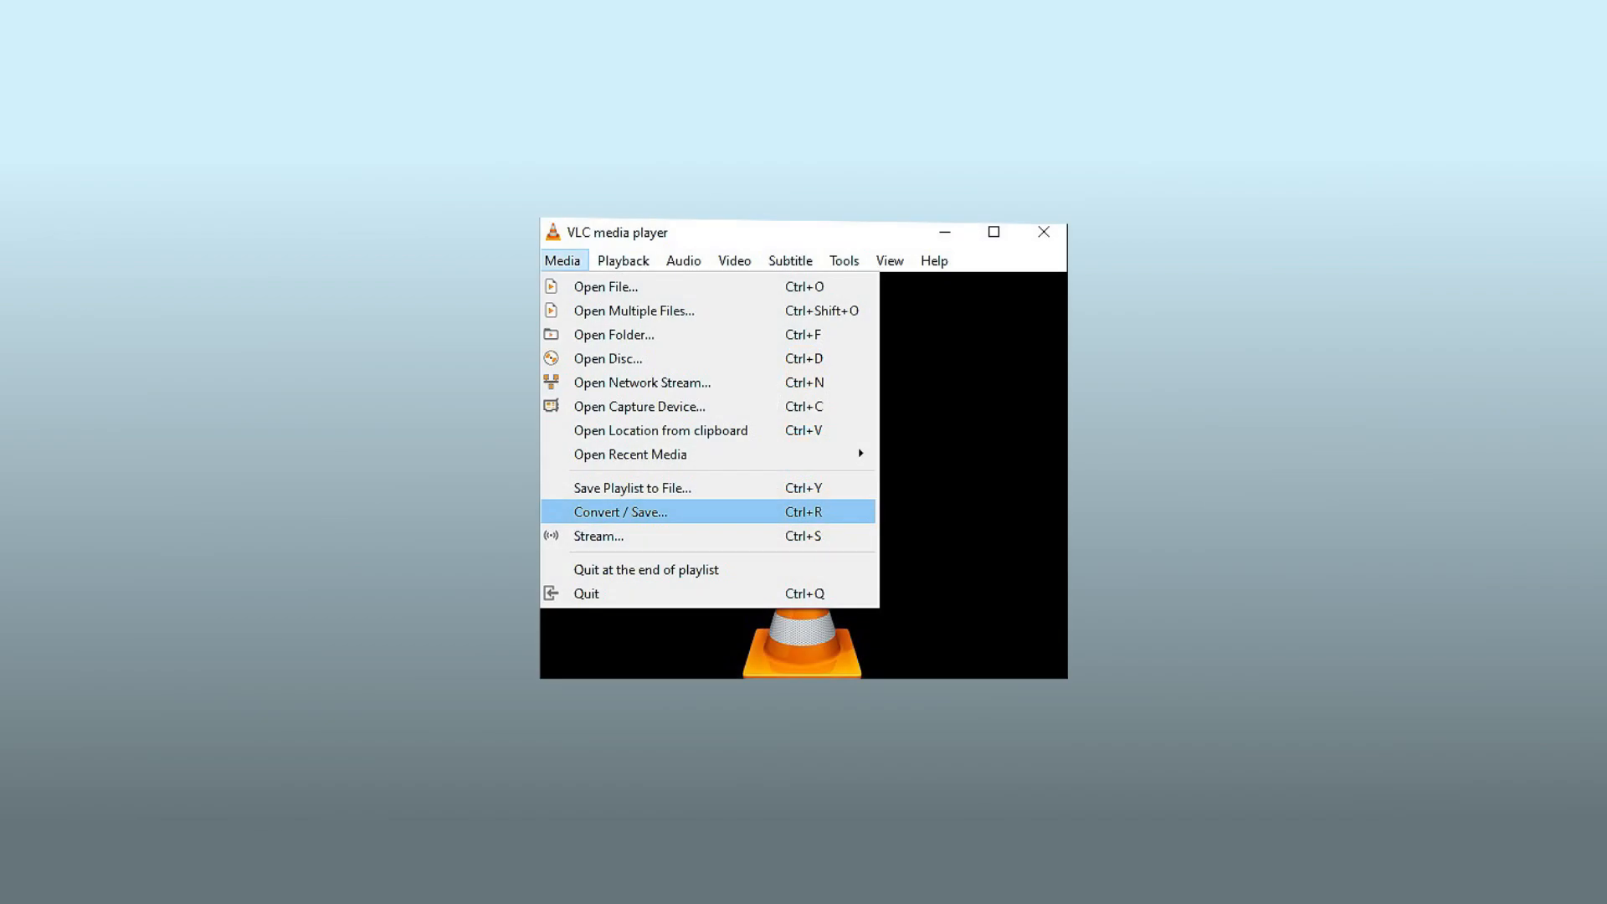
click(619, 512)
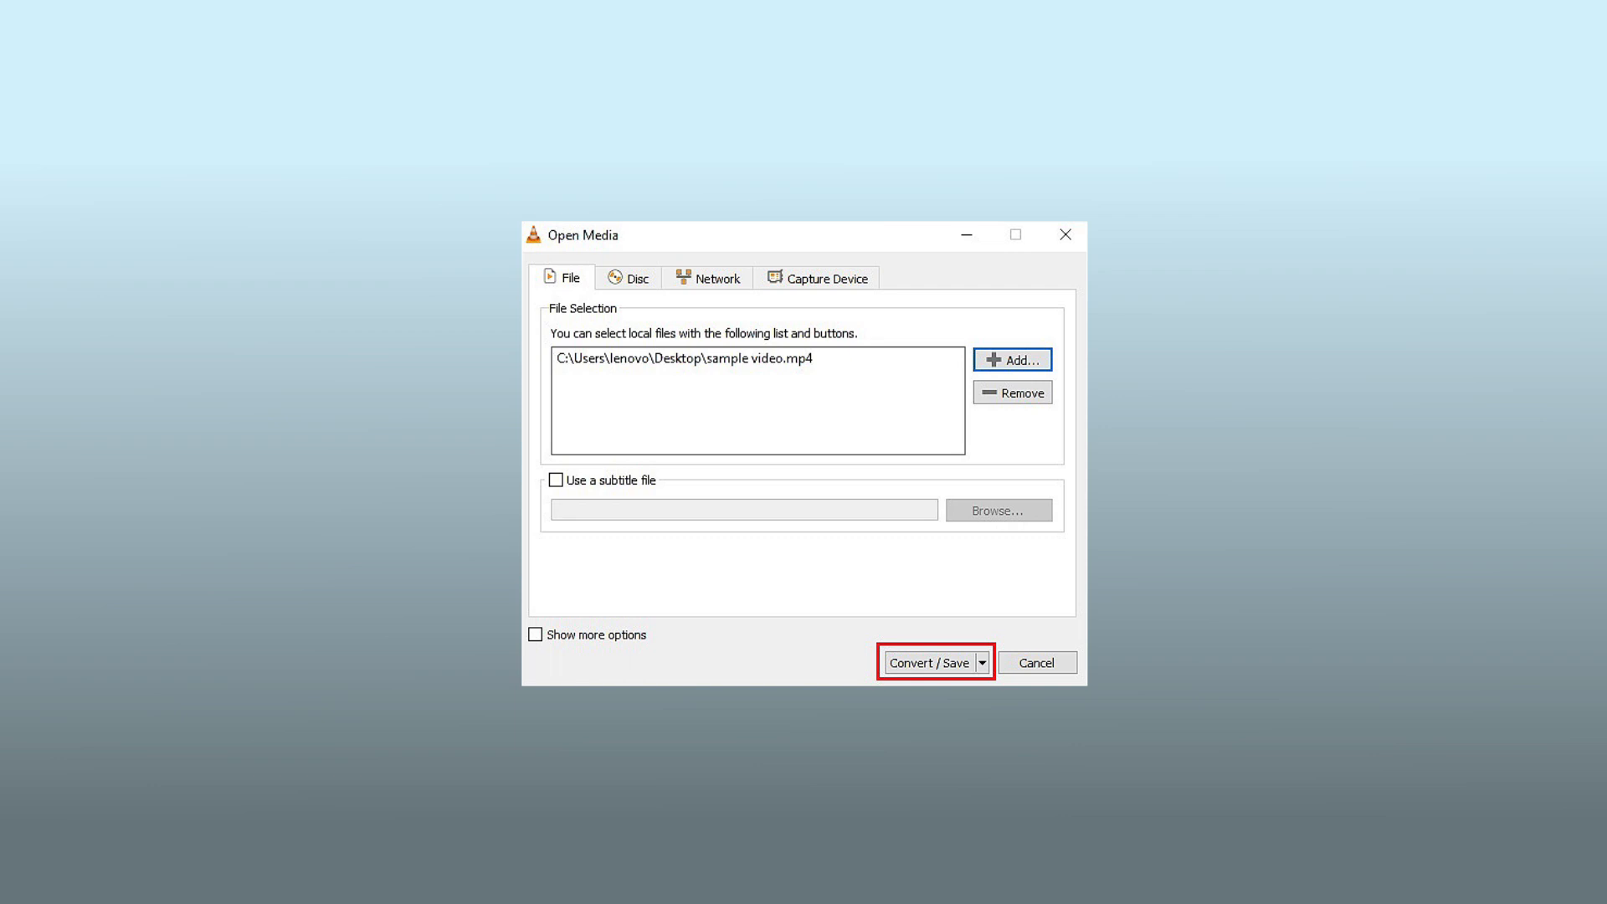
Step: Proceed with sample video.mp4 to the Convert settings window
click(929, 662)
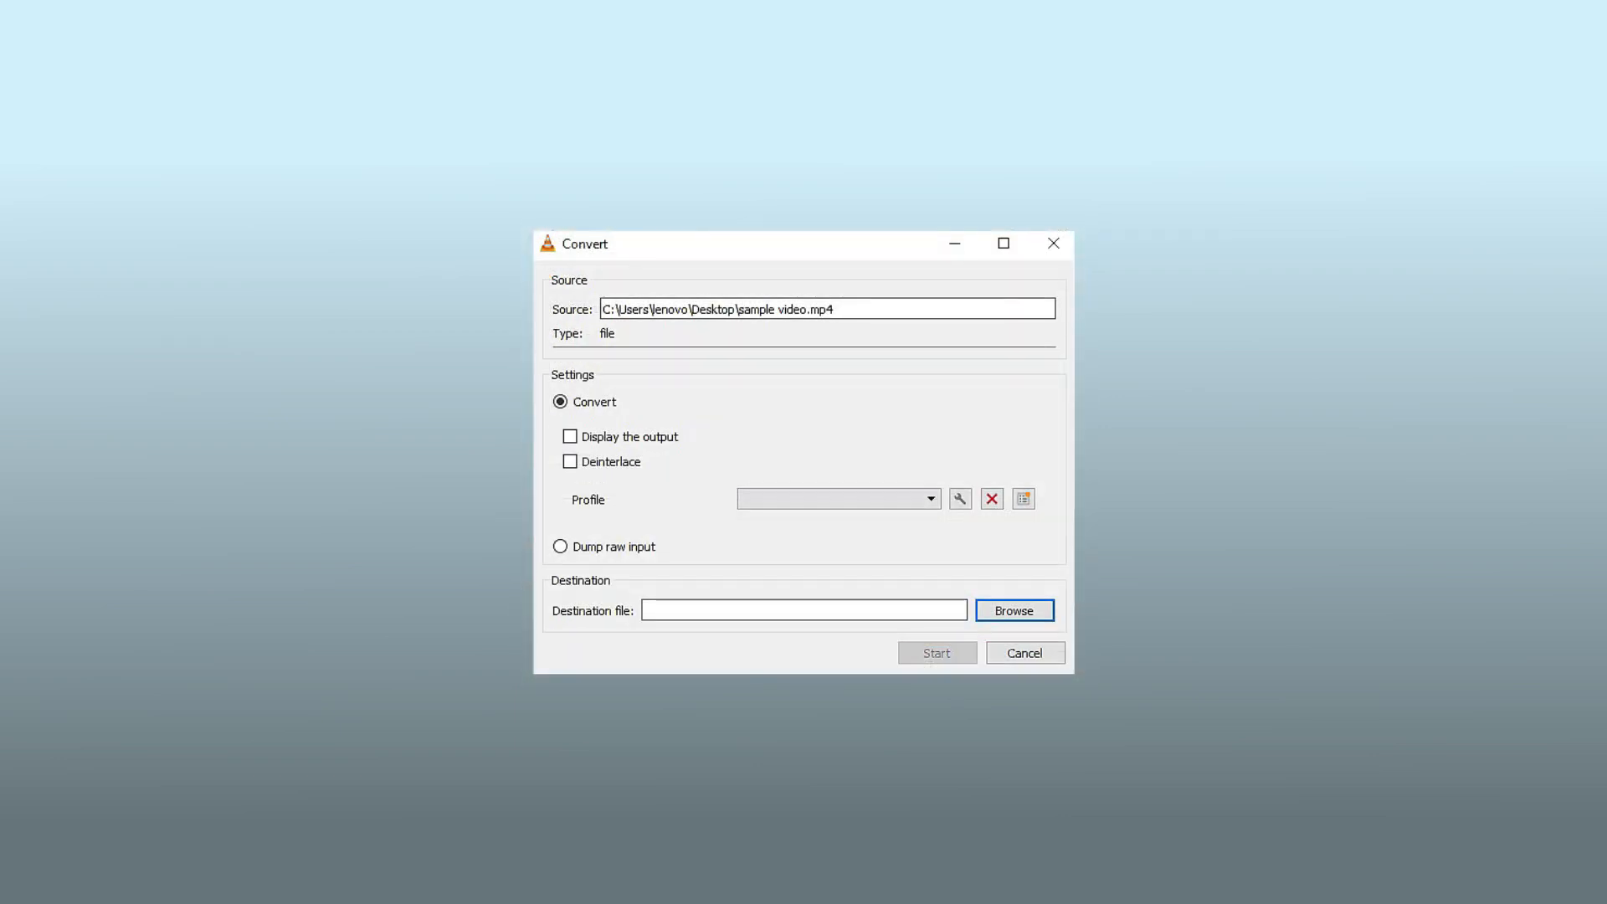